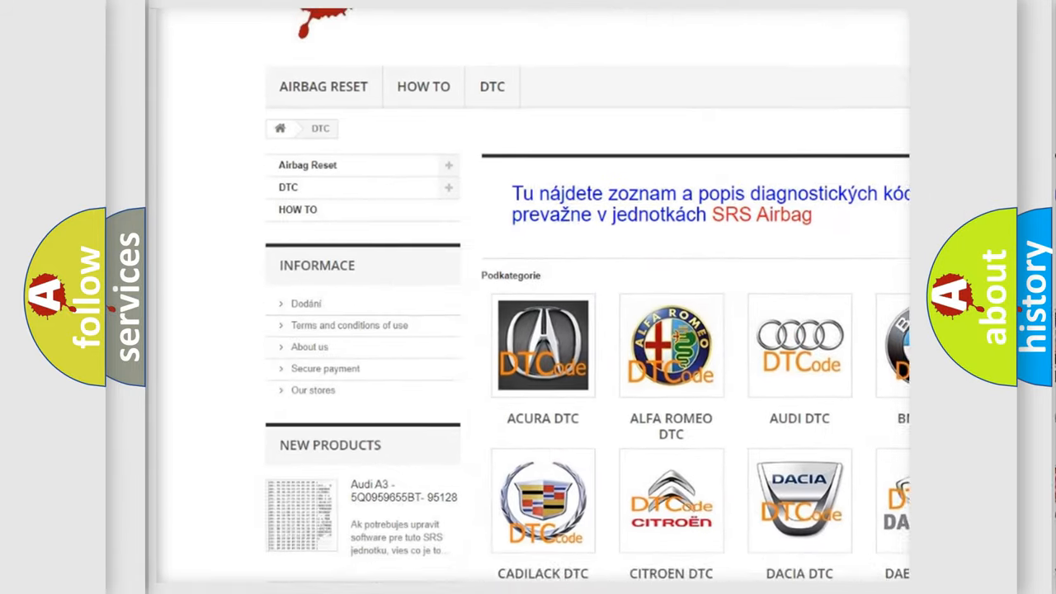
scroll(down, 3)
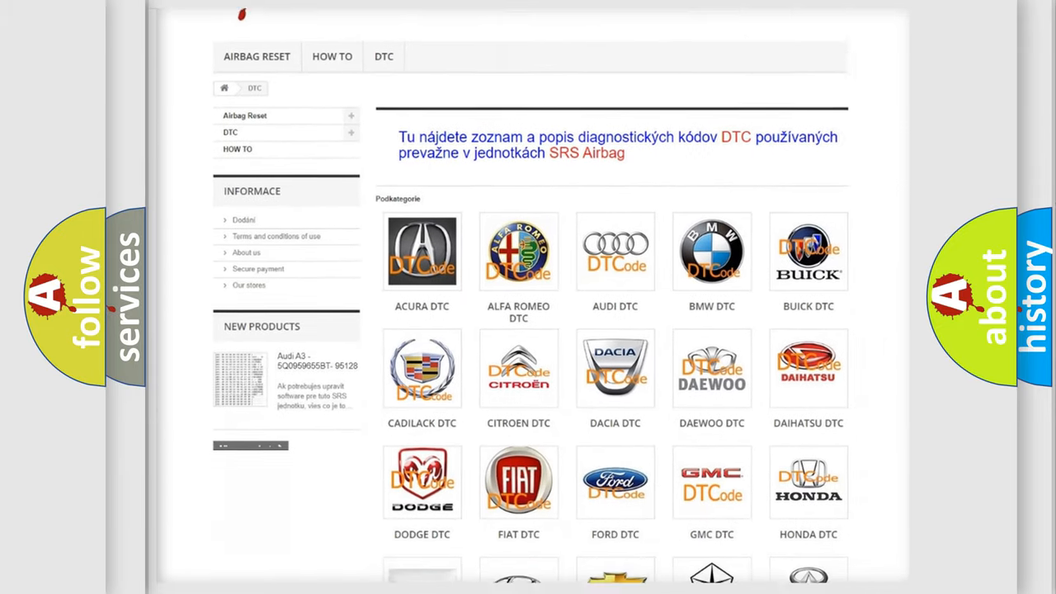
scroll(down, 3)
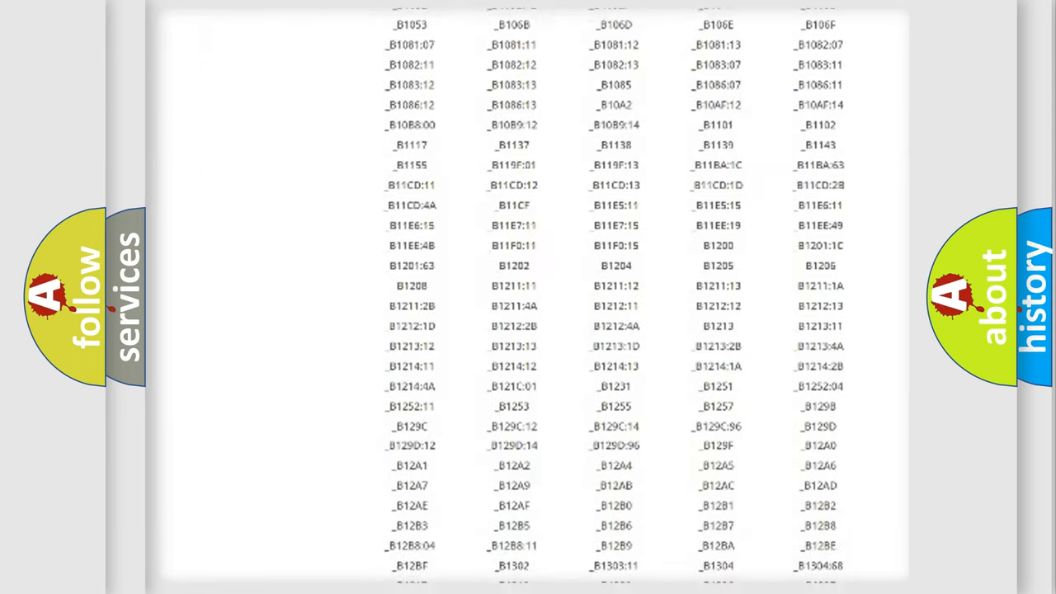
scroll(down, 3)
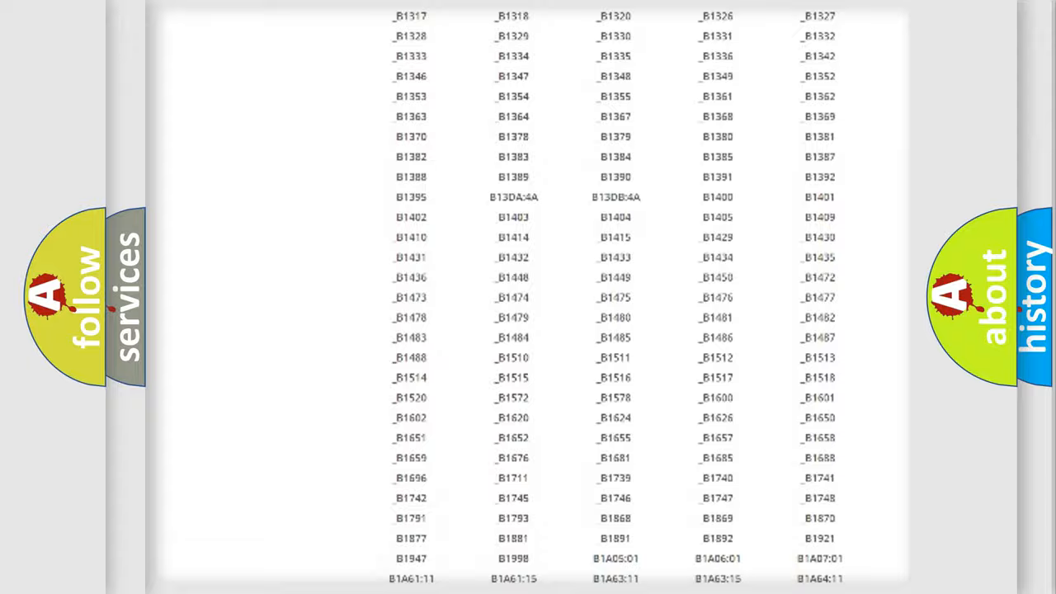